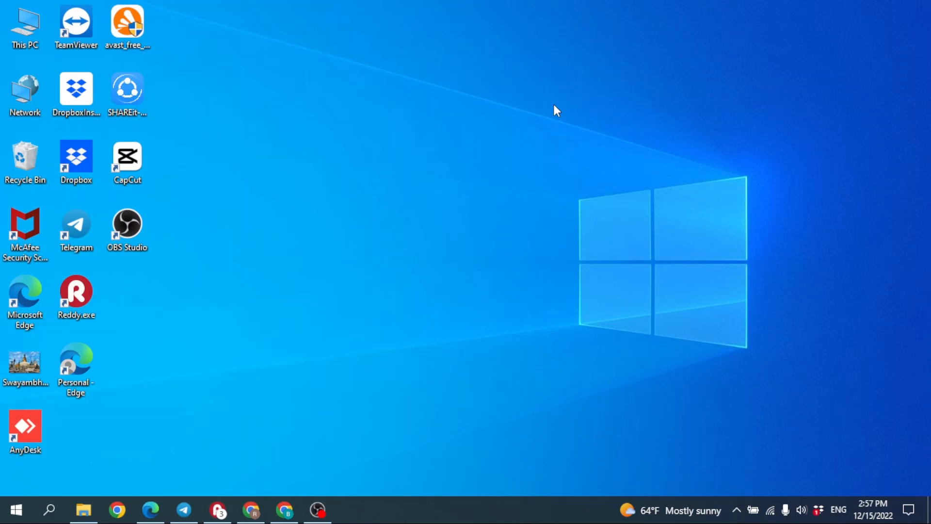
mouse_move(263, 499)
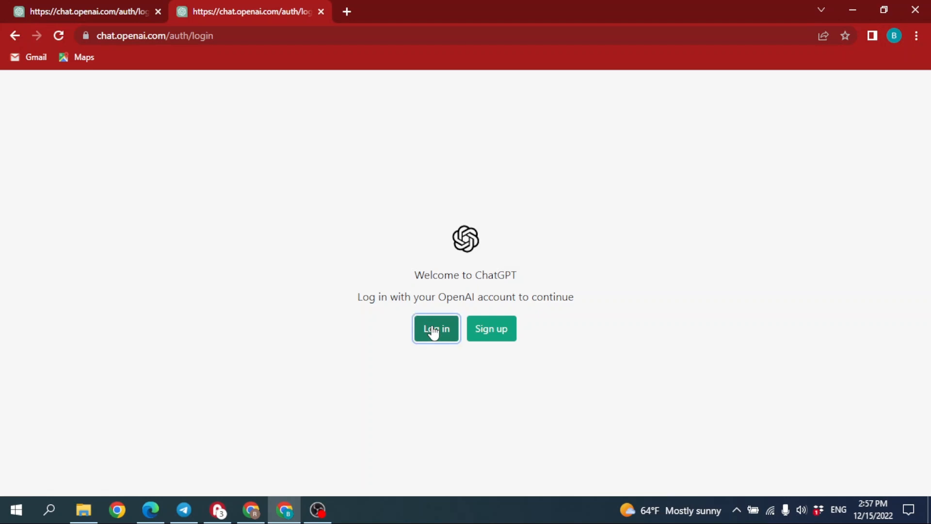
Start logging in and pass the reCAPTCHA by selecting the chimney images.
left_click(436, 328)
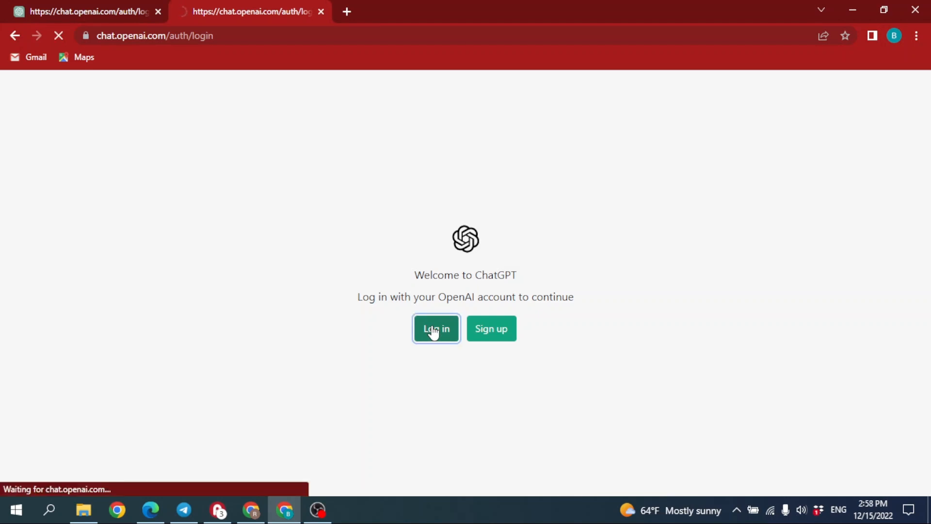
left_click(436, 328)
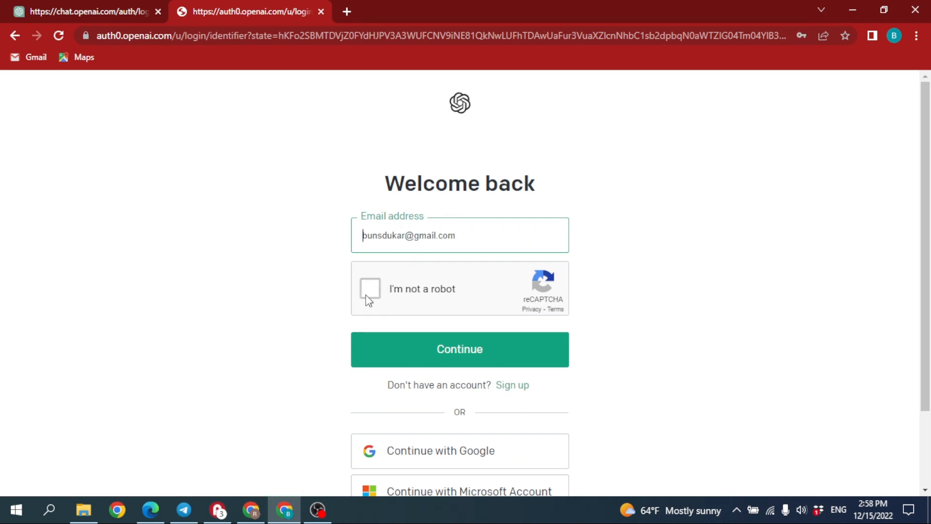
left_click(369, 289)
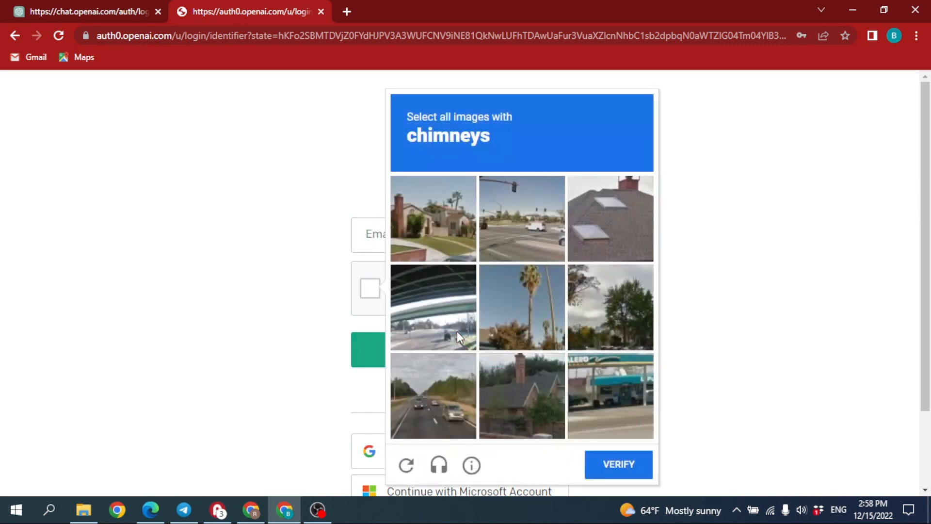
left_click(433, 218)
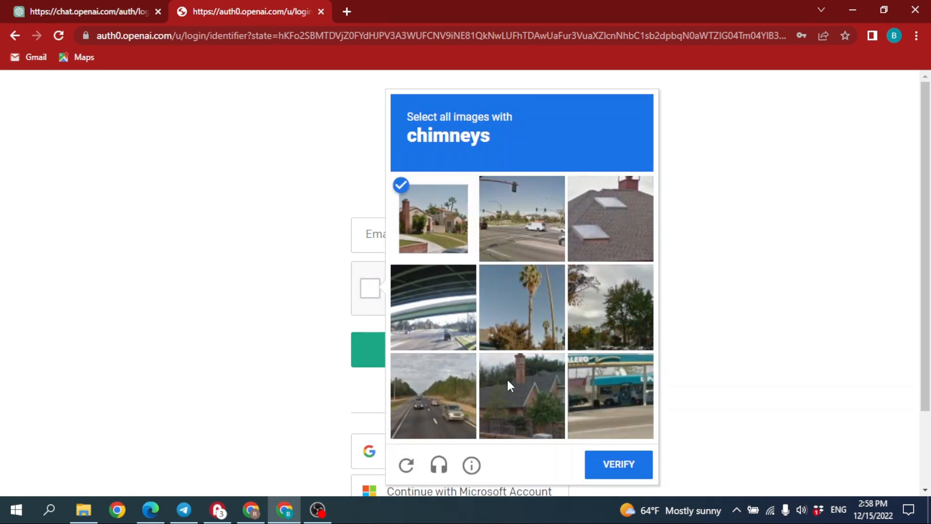
left_click(610, 218)
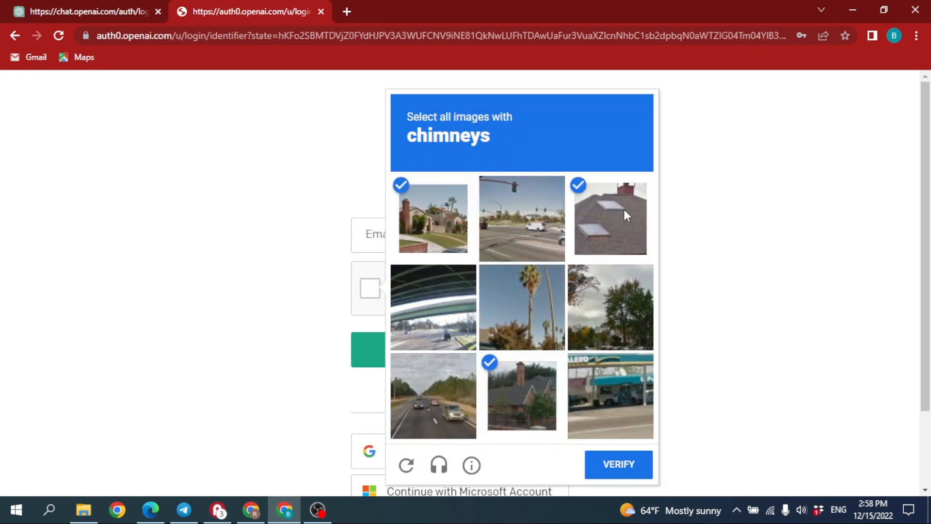
left_click(617, 465)
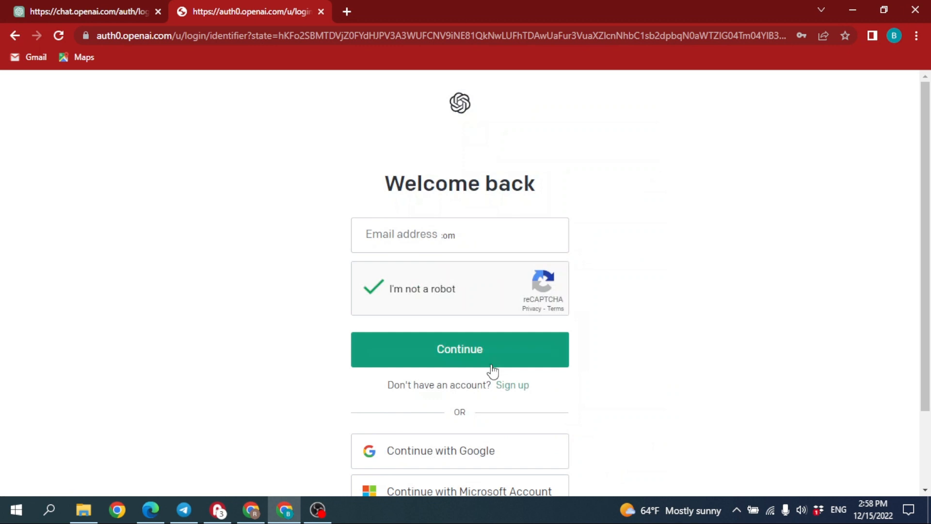
Submit the email and password, then dismiss the high-demand notice.
left_click(459, 349)
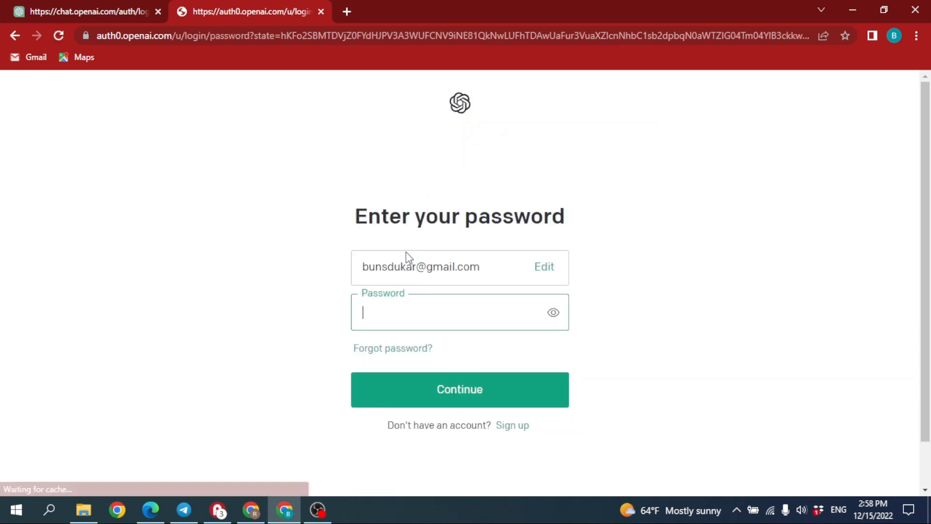
left_click(460, 389)
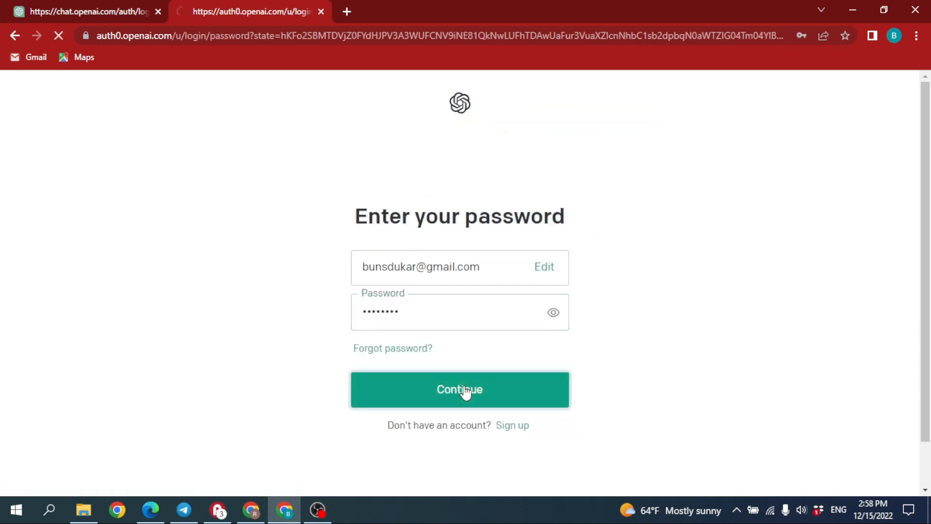
left_click(459, 389)
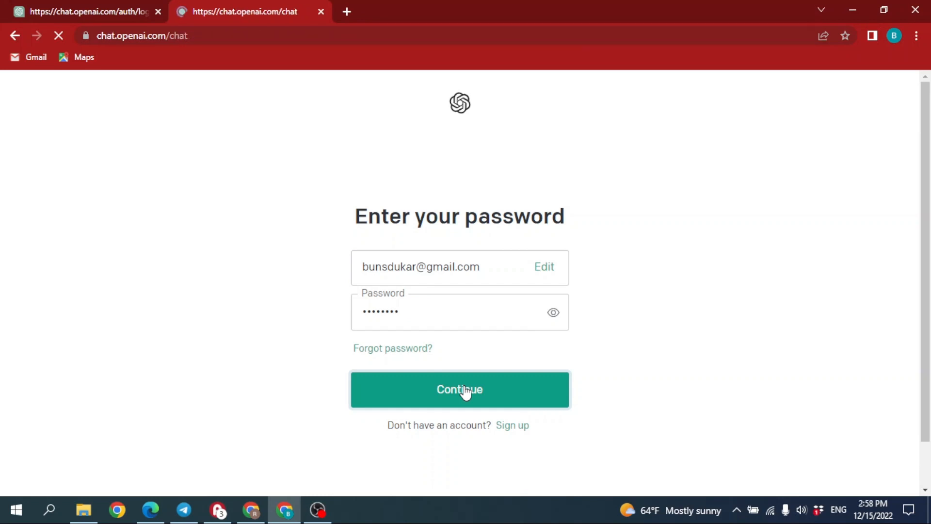
left_click(459, 388)
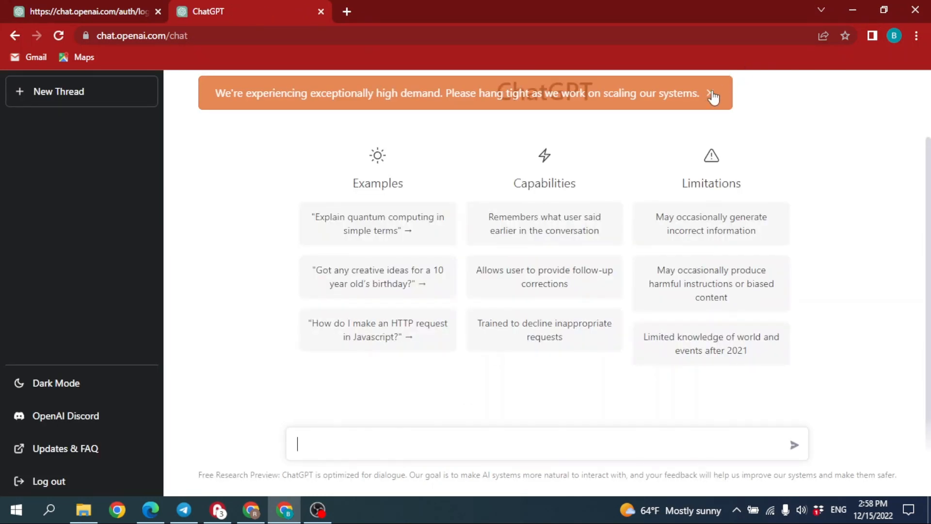
left_click(712, 93)
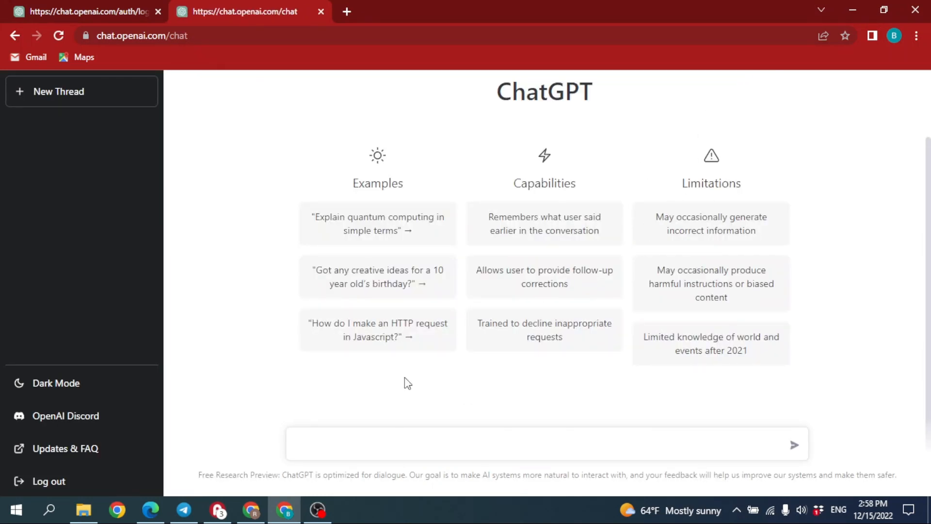
left_click(356, 444)
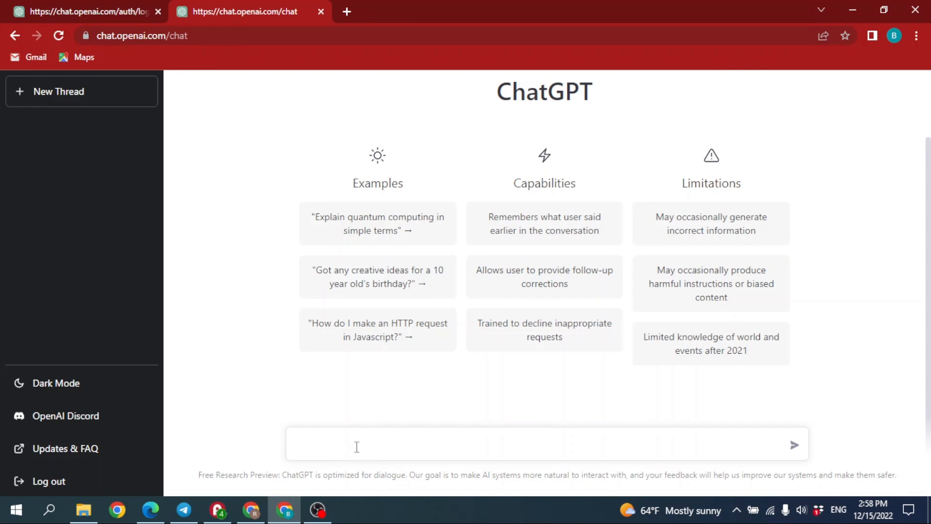
Send 'debug' with the buggy Java code and scroll to the corrected ReverseString reply.
type("debug")
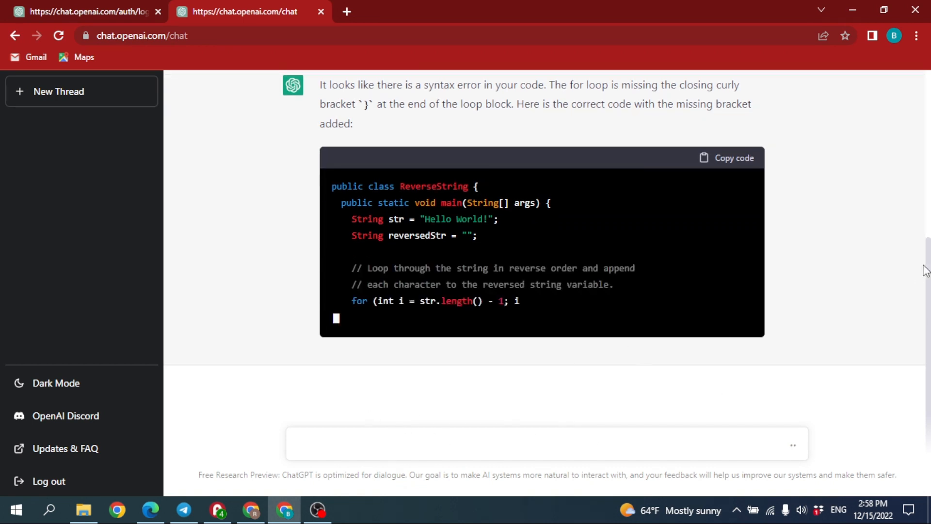
scroll("up", 3)
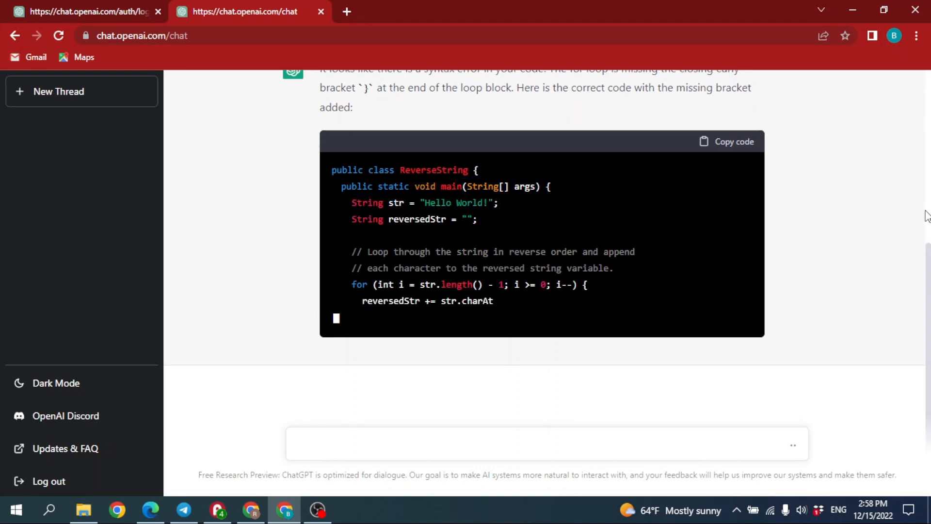